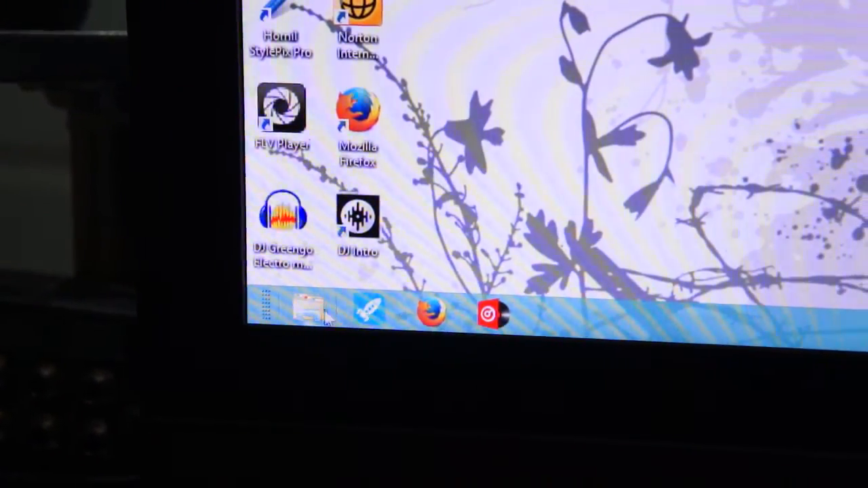
- Launch File Explorer from the taskbar, showing the Libraries view
{"action": "left_click", "coordinate": [309, 313]}
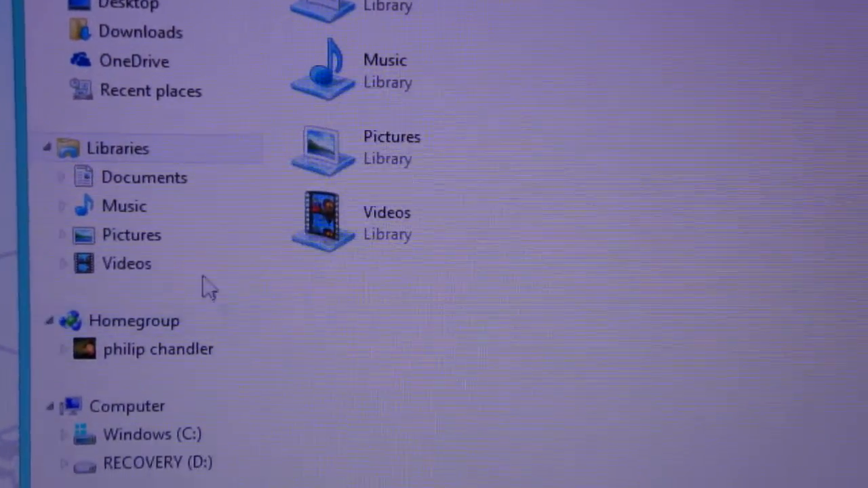
- Navigate into the Documents library's VirtualDJ folder
{"action": "left_click", "coordinate": [144, 176]}
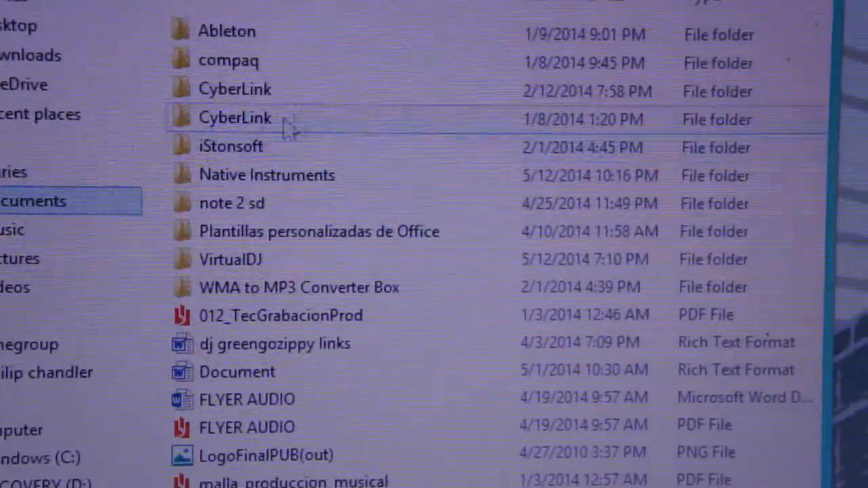
{"action": "mouse_move", "coordinate": [234, 92]}
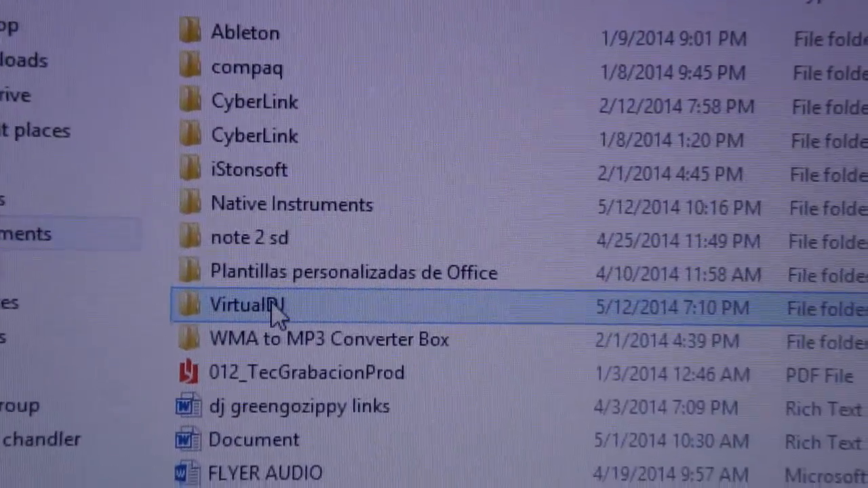
{"action": "double_click", "coordinate": [246, 305]}
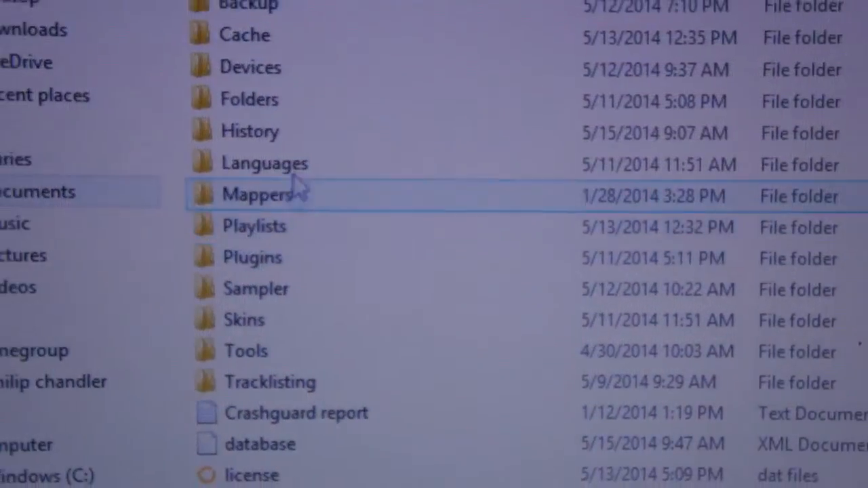
- Scroll down the VirtualDJ folder toward the User's Guide PDF files
{"action": "scroll", "scroll_direction": "down", "scroll_amount": 3}
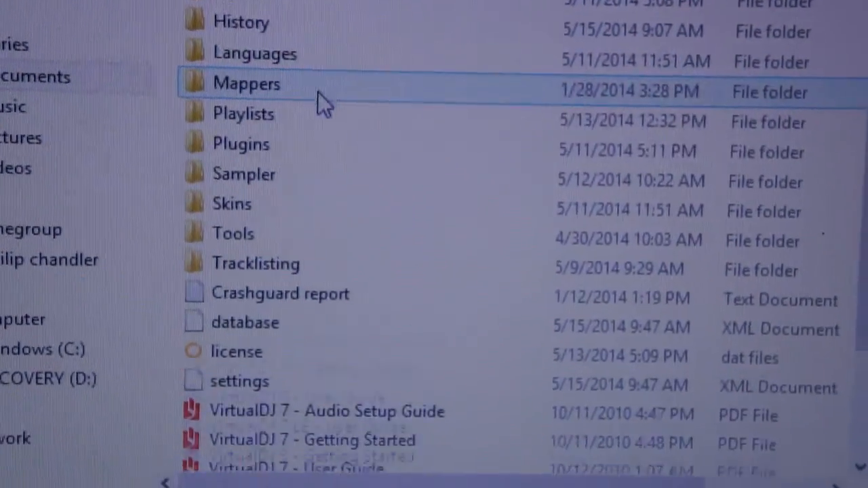
{"action": "scroll", "scroll_direction": "down", "scroll_amount": 3}
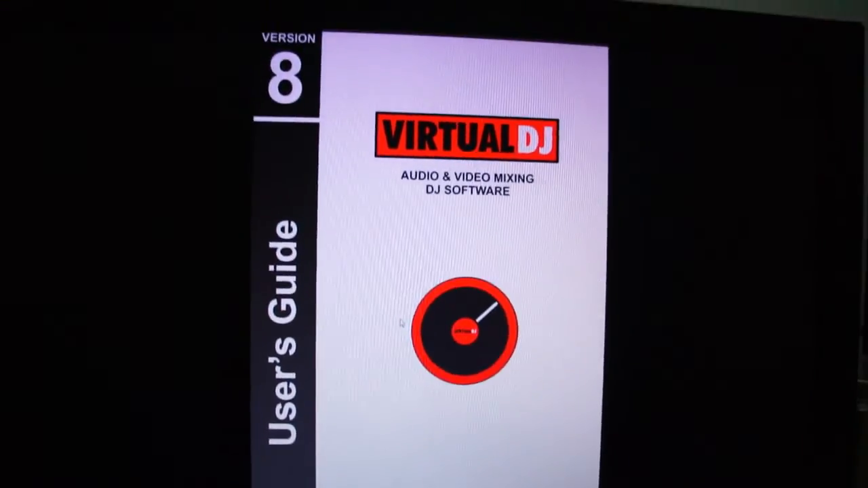
{"action": "scroll", "scroll_direction": "down", "scroll_amount": 3}
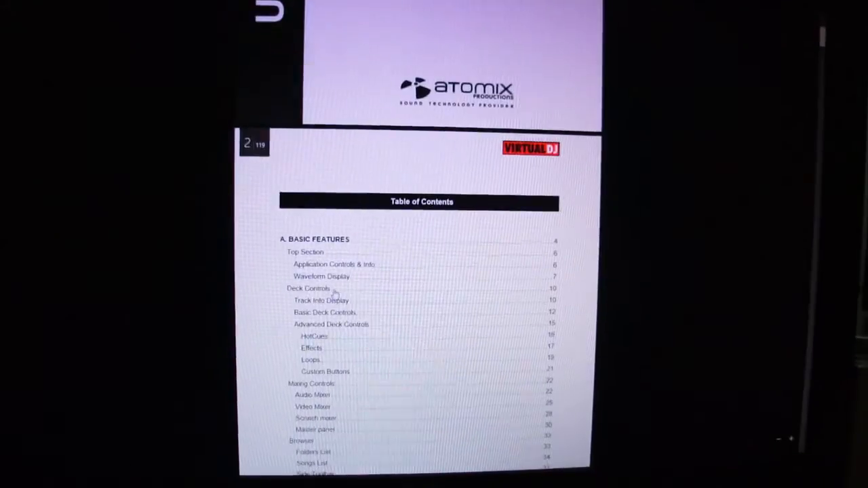
{"action": "scroll", "scroll_direction": "down", "scroll_amount": 3}
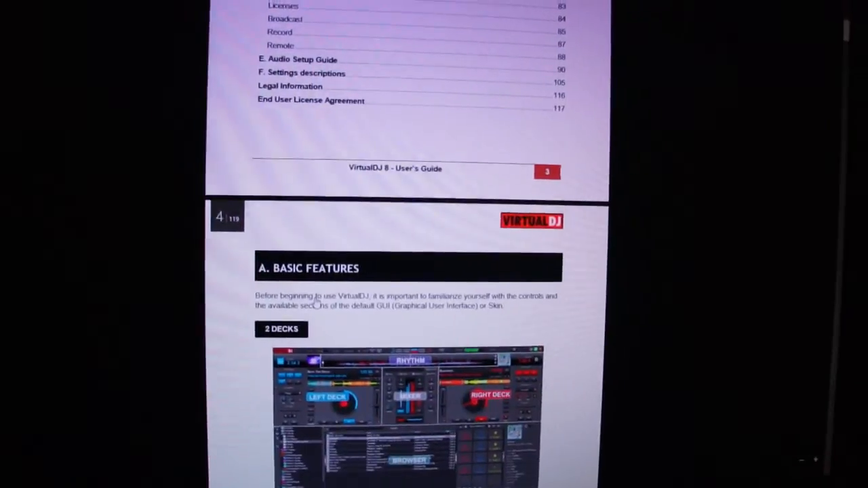
{"action": "scroll", "scroll_direction": "down", "scroll_amount": 3}
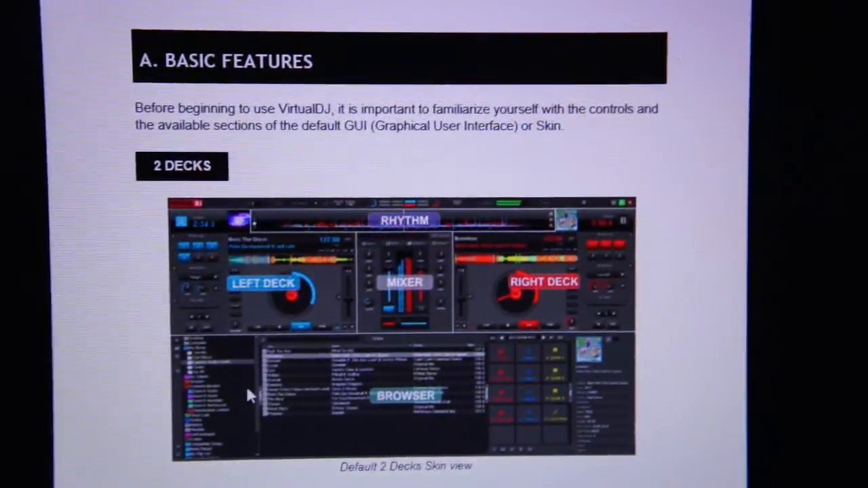
{"action": "scroll", "scroll_direction": "down", "scroll_amount": 3}
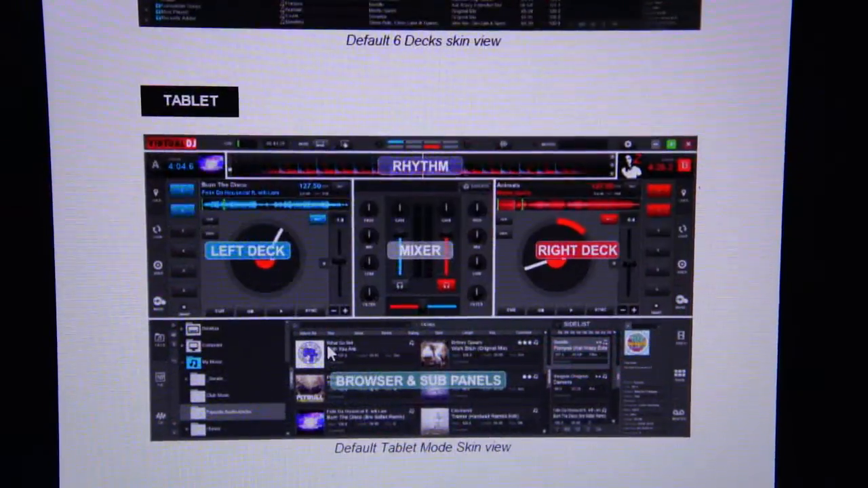
{"action": "scroll", "scroll_direction": "down", "scroll_amount": 3}
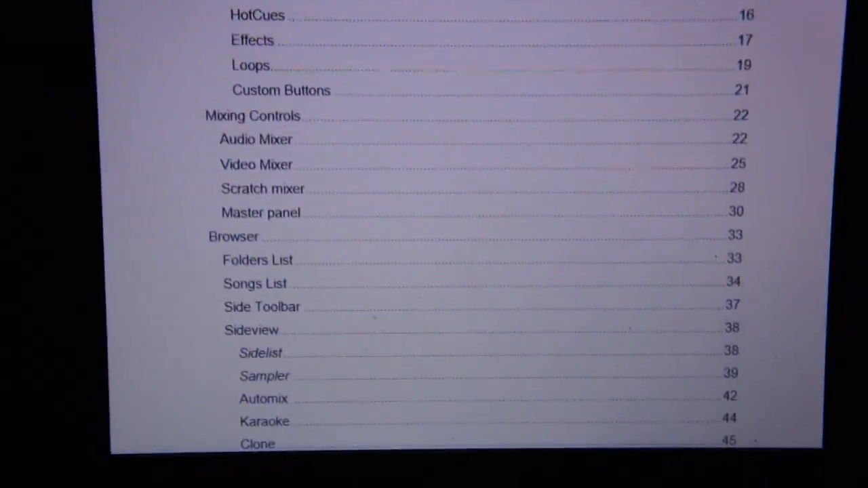
{"action": "scroll", "scroll_direction": "up", "scroll_amount": 3}
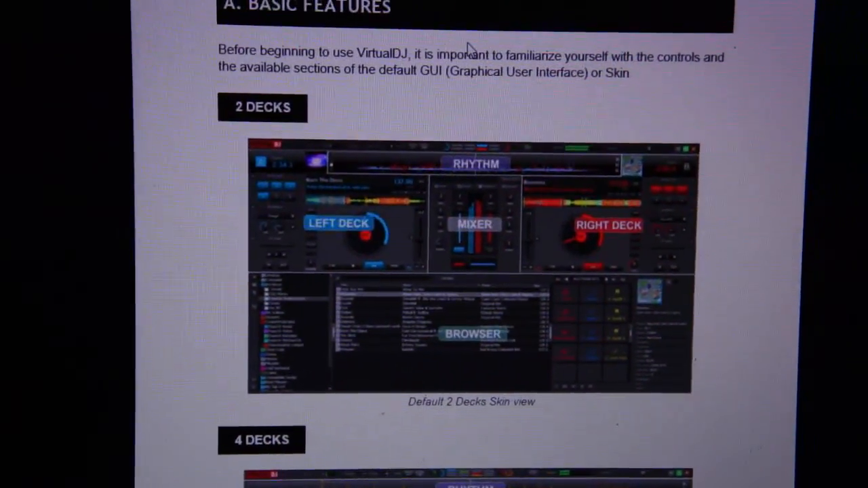
{"action": "scroll", "scroll_direction": "down", "scroll_amount": 3}
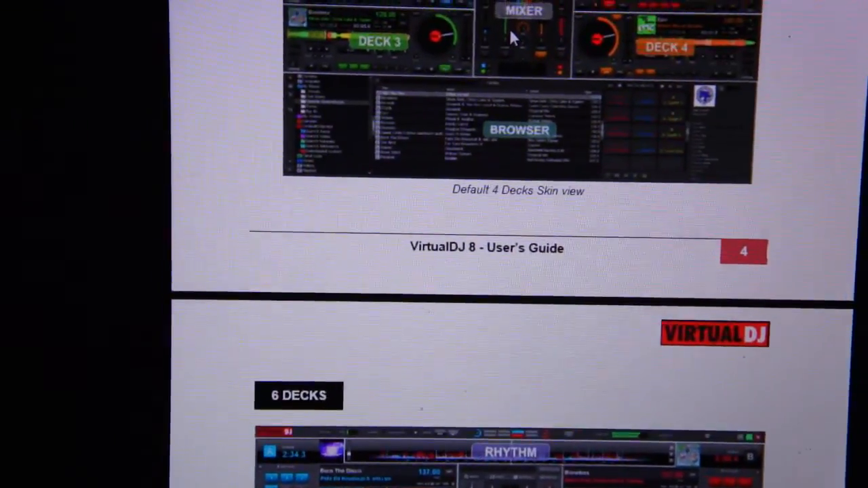